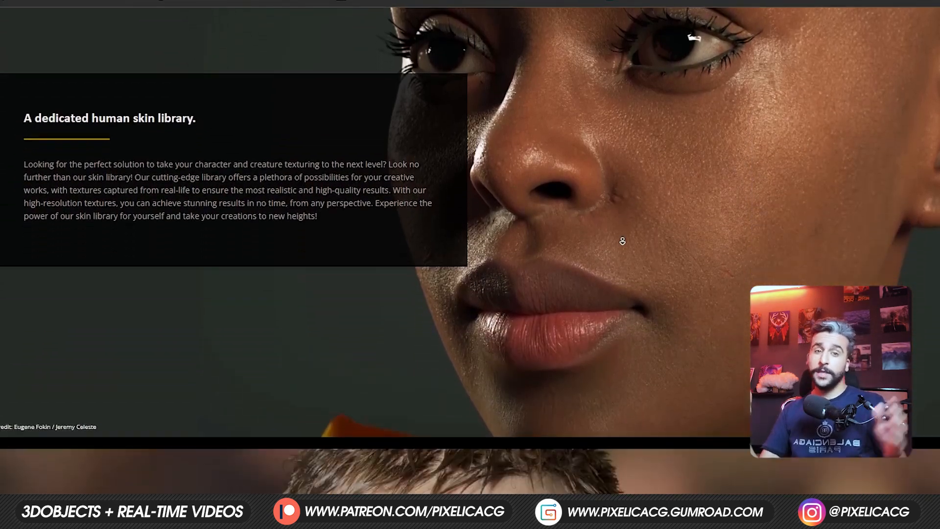
Scroll through PixelicaCG's human skin library and HD head scan detail pages.
scroll("down", 3)
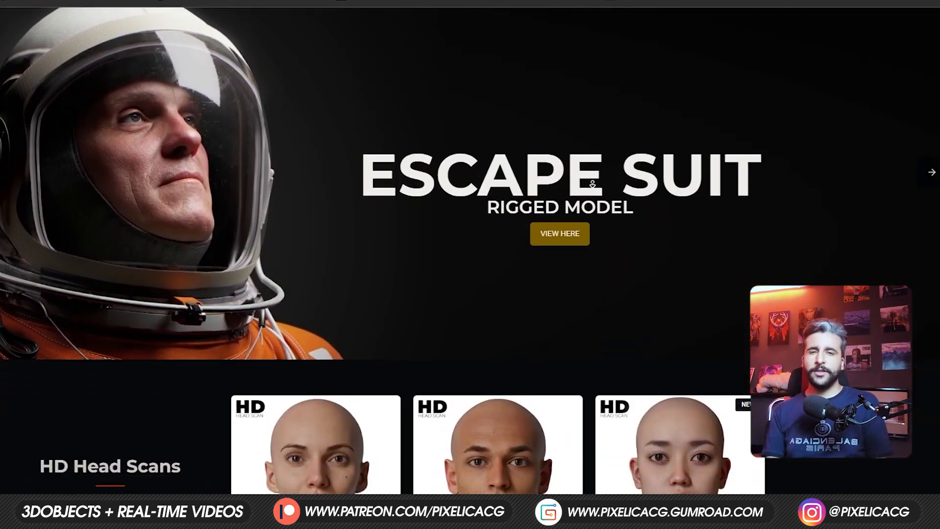
scroll("down", 3)
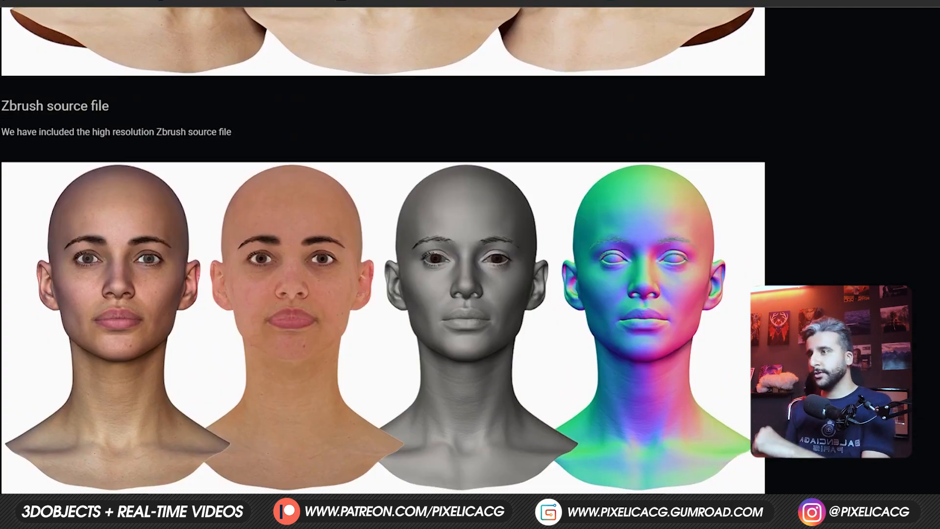
scroll("down", 3)
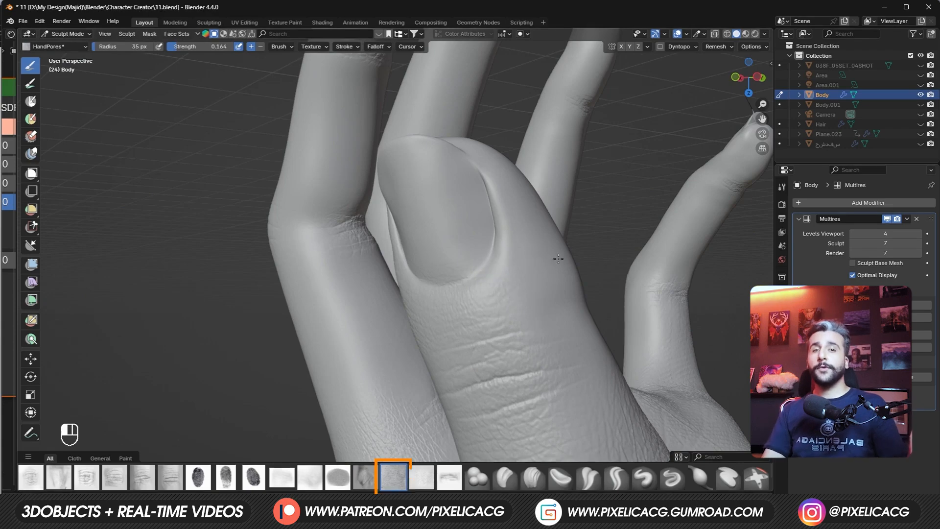
mouse_move(561, 222)
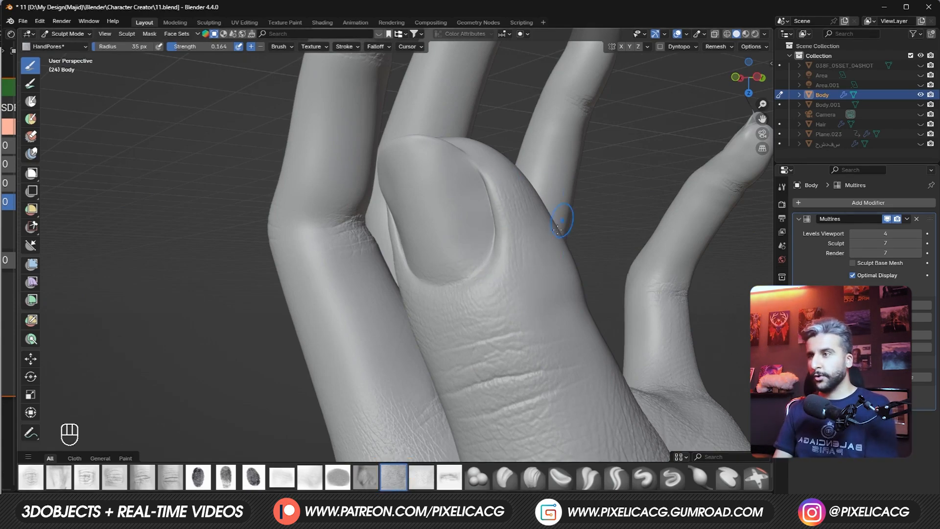
mouse_move(603, 420)
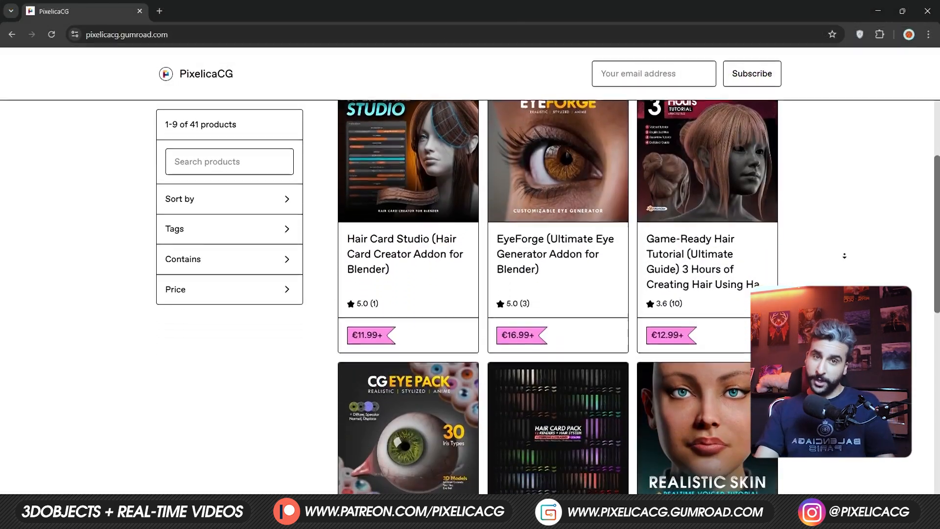
View the EyeForge product page, then the Hair Card Studio addon page on Gumroad.
scroll("down", 3)
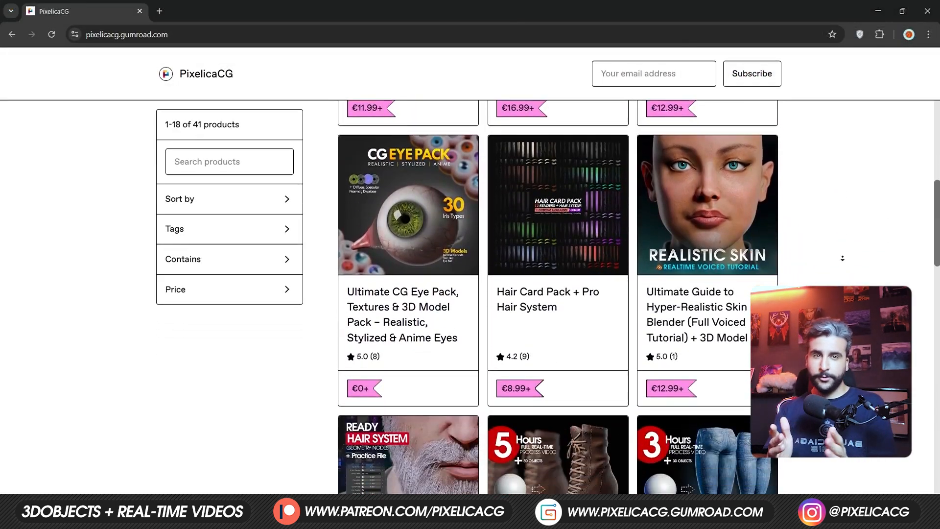
left_click(408, 205)
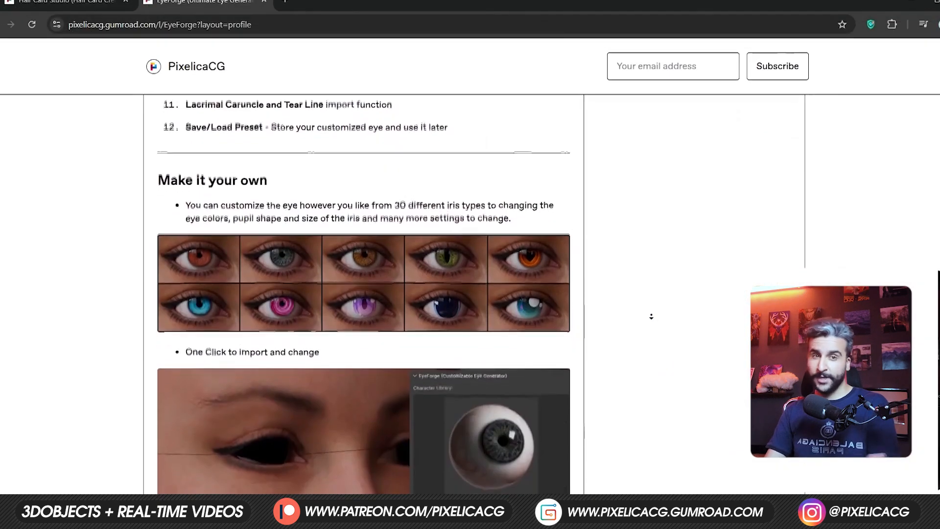
scroll("down", 3)
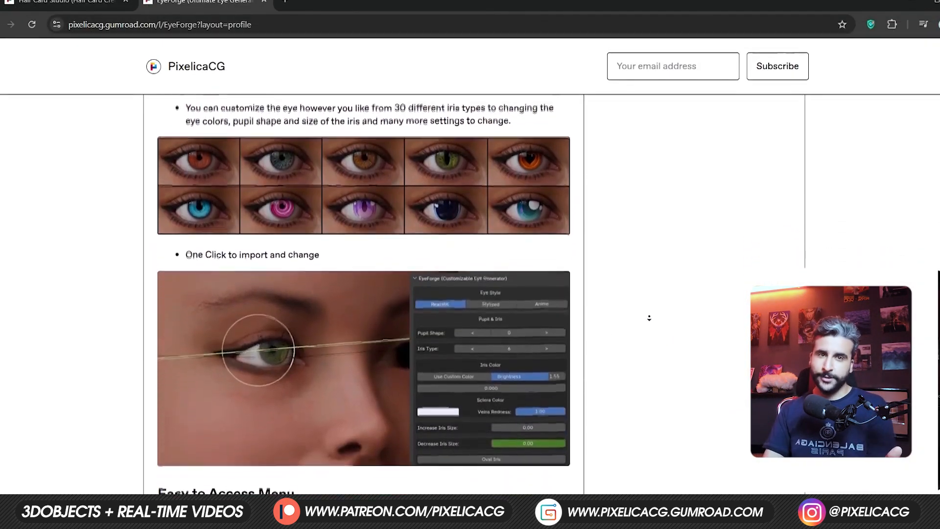
left_click(67, 3)
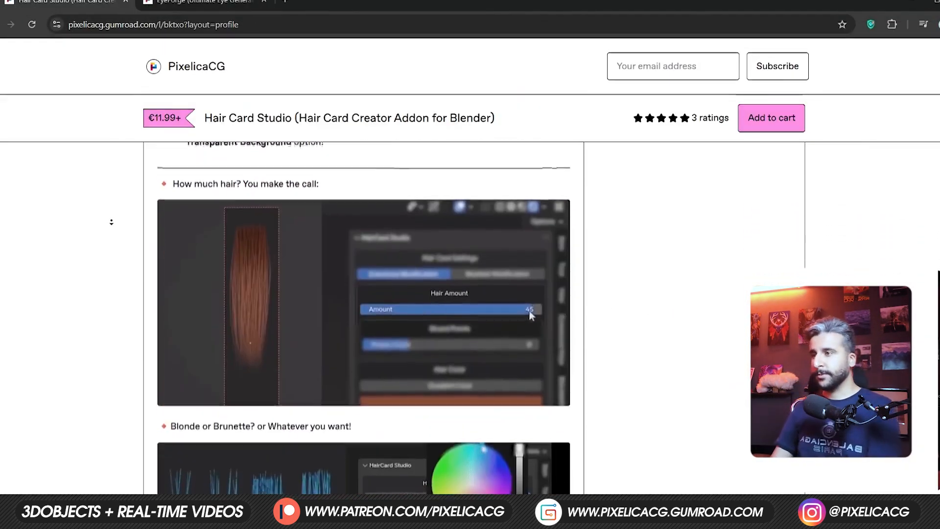
scroll("down", 3)
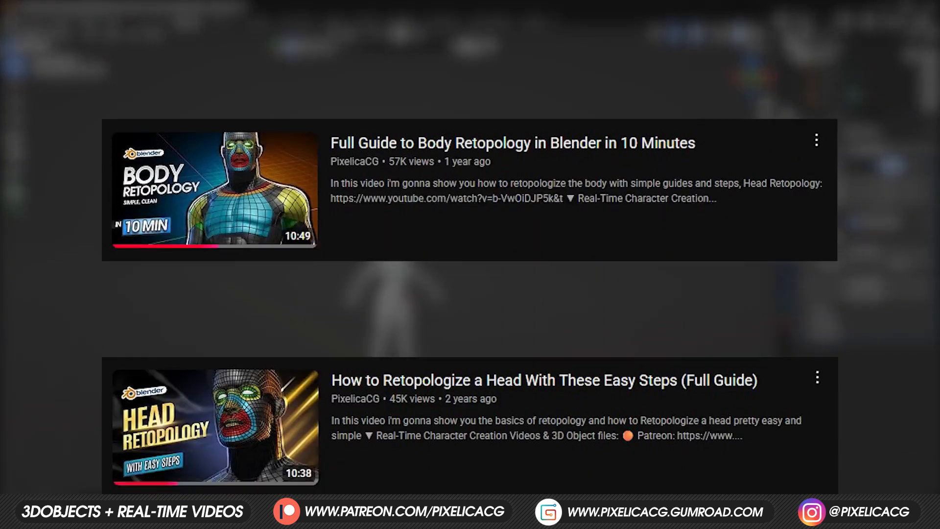
Scroll up to the Full Guide to Body Retopology and Head Retopology videos.
scroll("up", 3)
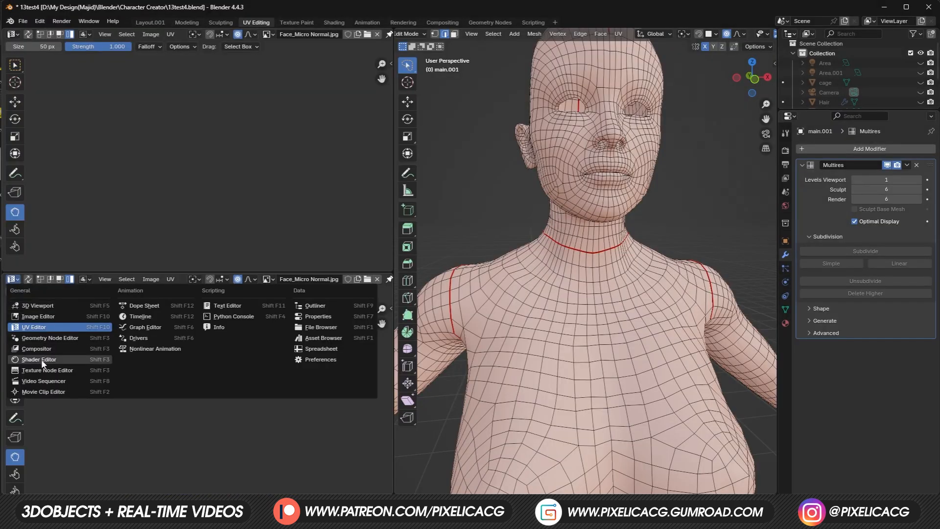
In the Shader Editor, add an Image Texture with a new tiled 4096 px image 'UDMs'.
left_click(38, 359)
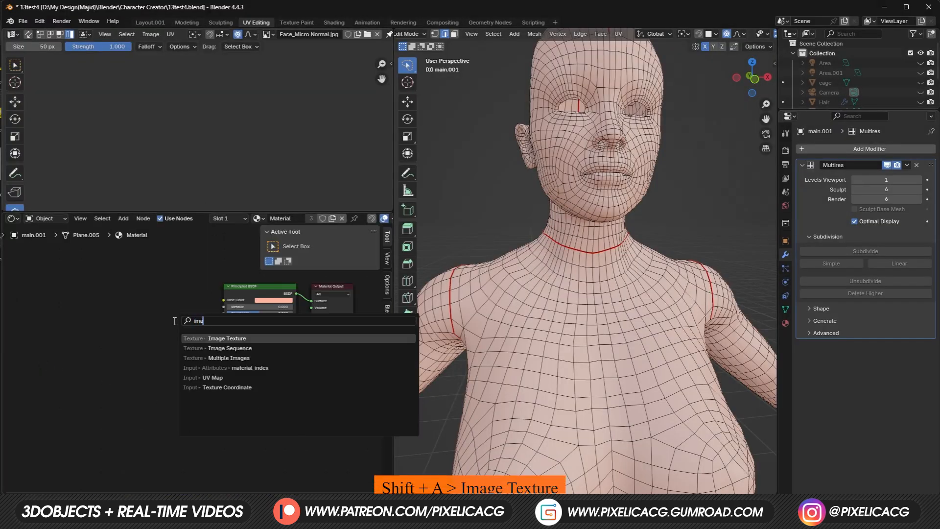
left_click(227, 339)
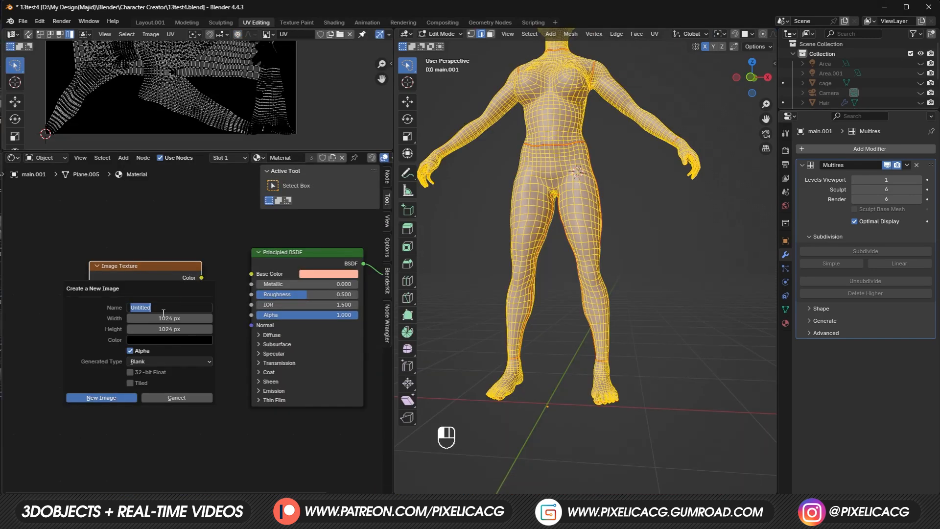
type("UDMs")
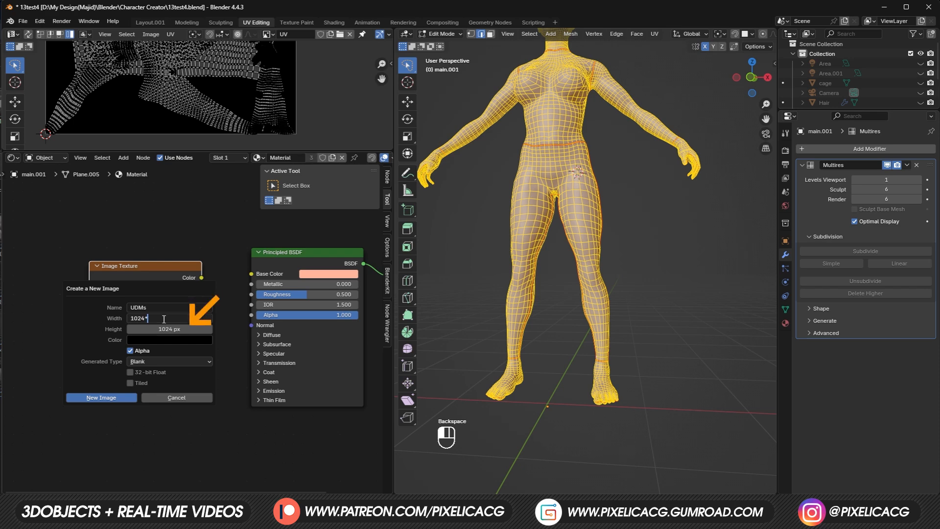
type("*4")
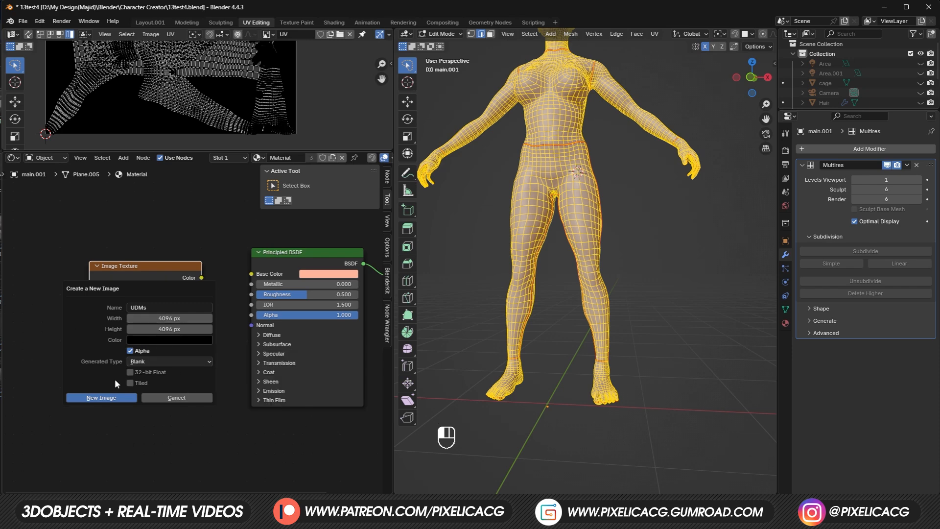
left_click(129, 383)
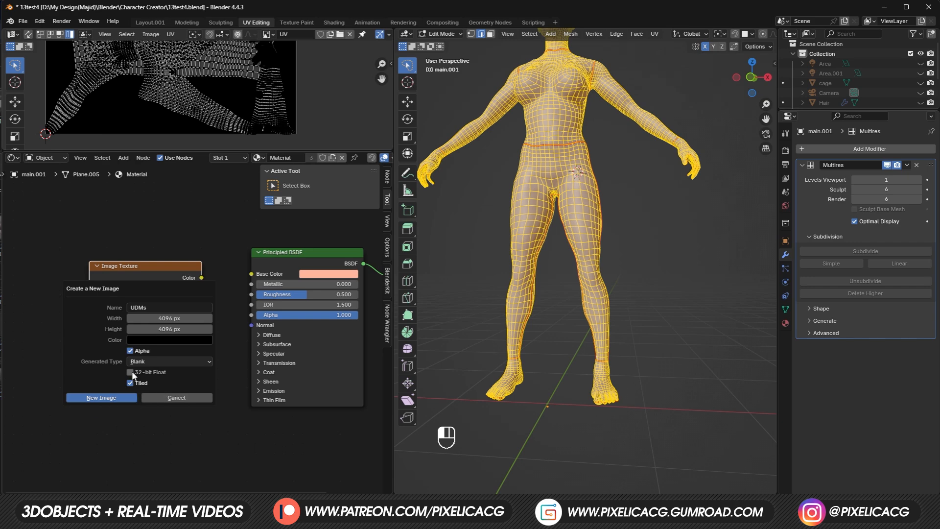
Create UDMs, show it in the Image Editor, and add tile 1002 plus two tiles from 1003.
left_click(101, 397)
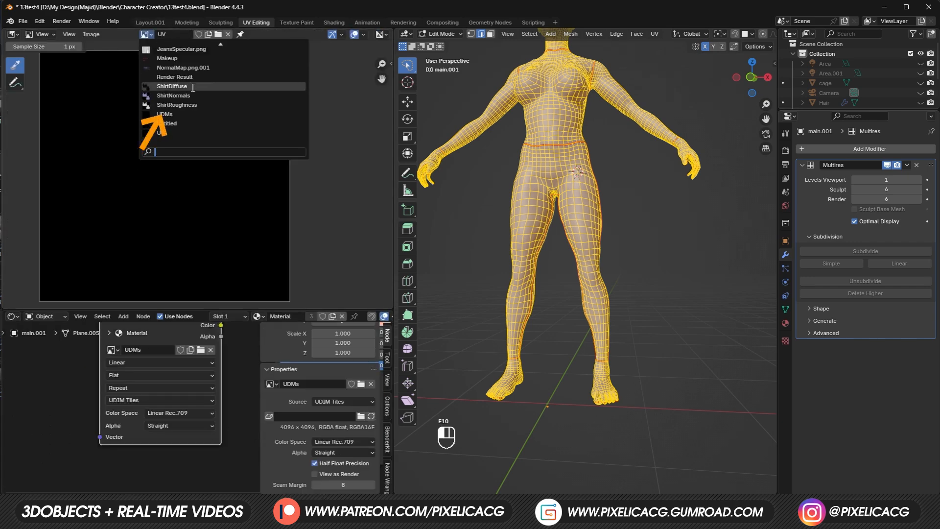
left_click(165, 114)
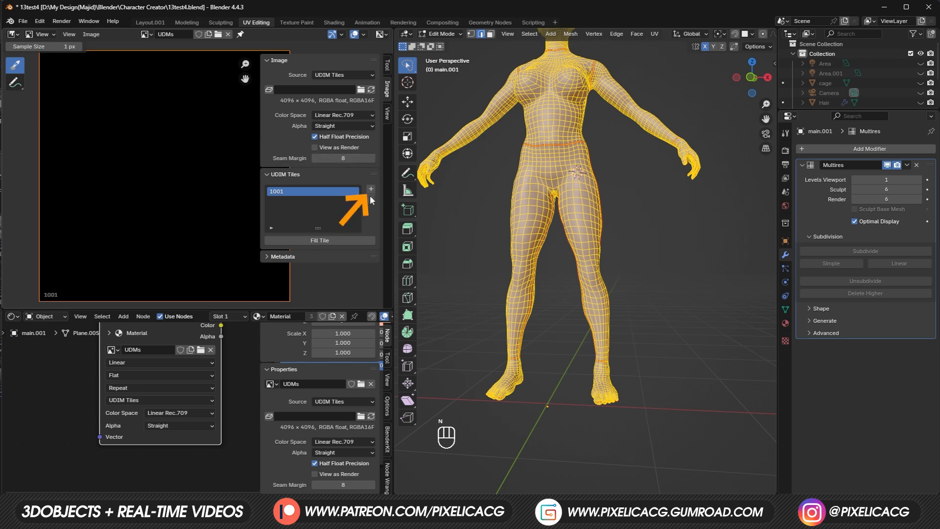
left_click(370, 189)
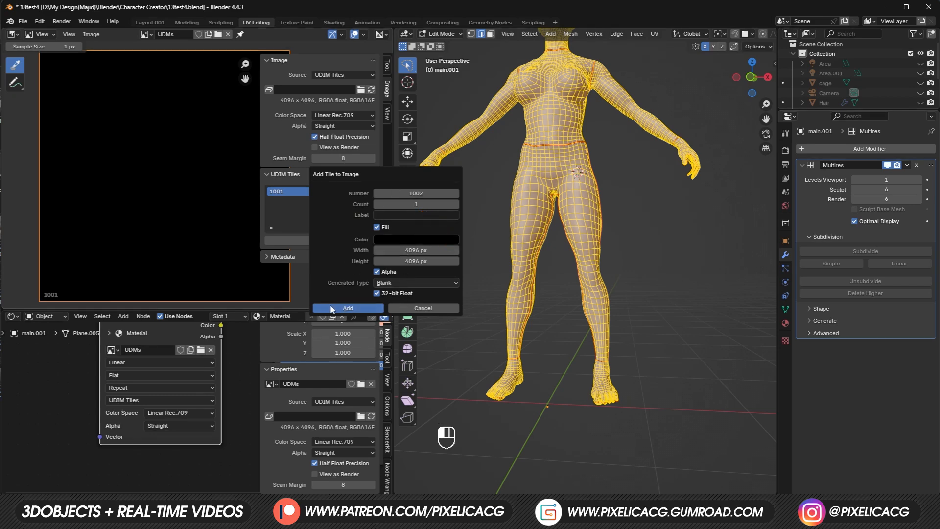
left_click(348, 308)
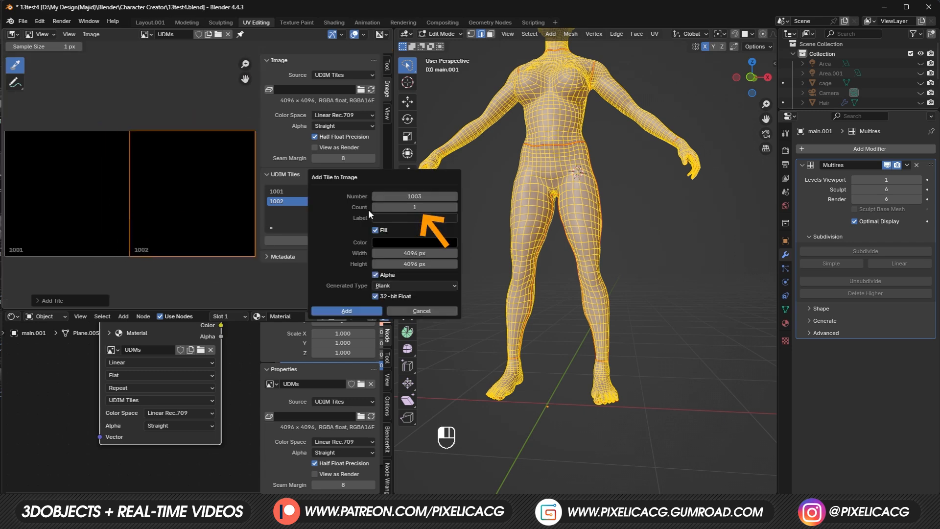
left_click(452, 207)
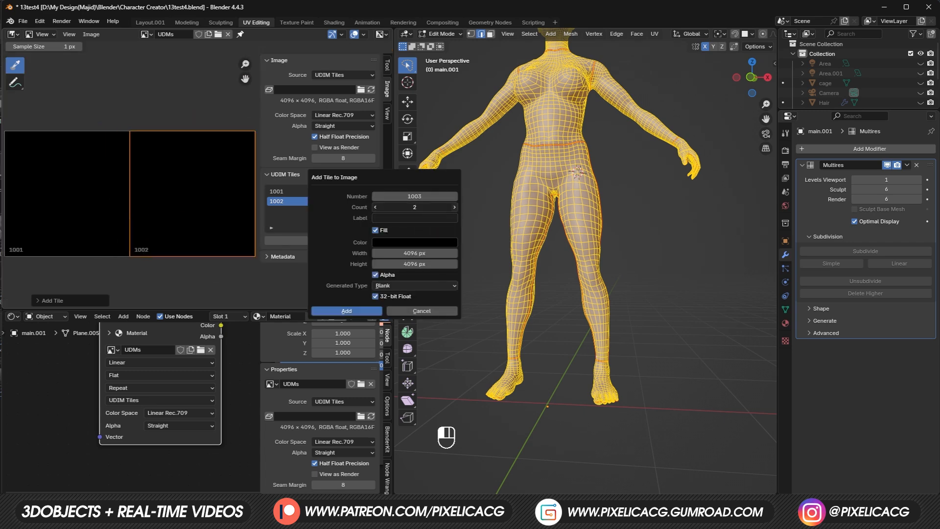
left_click(345, 311)
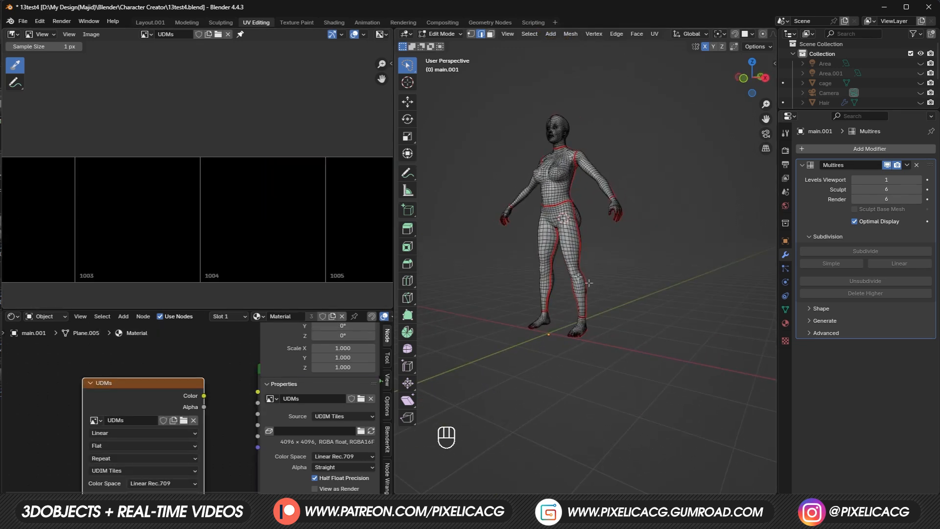
mouse_move(567, 265)
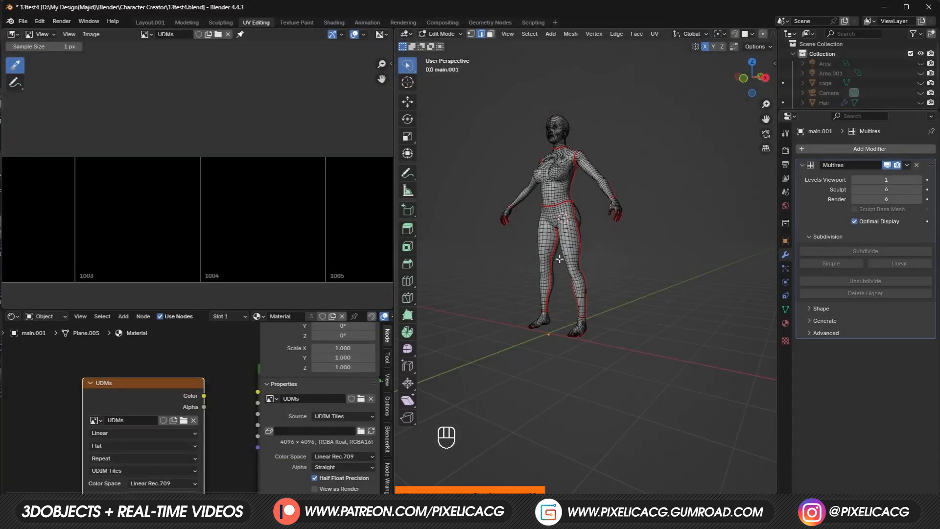
Select all of the body mesh and apply Unwrap Angle Based.
key("a")
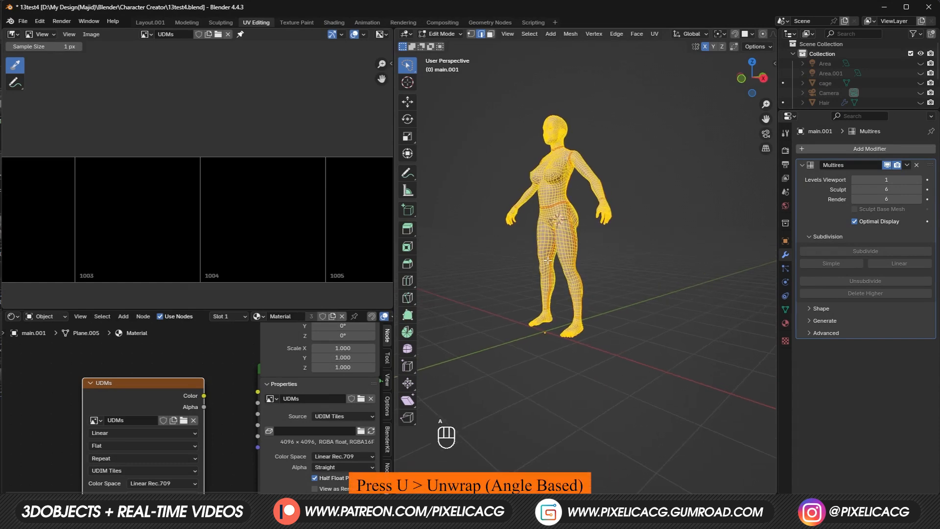
key("u")
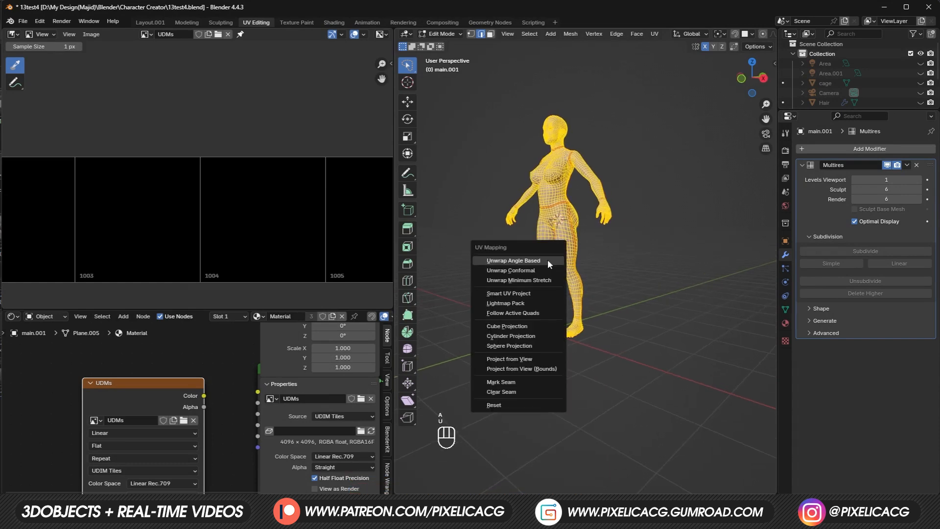
left_click(512, 260)
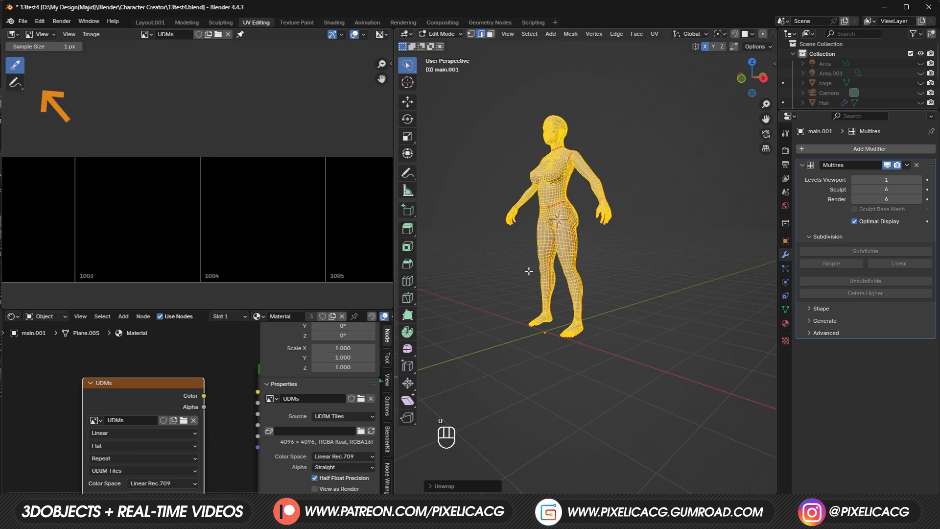
left_click(12, 34)
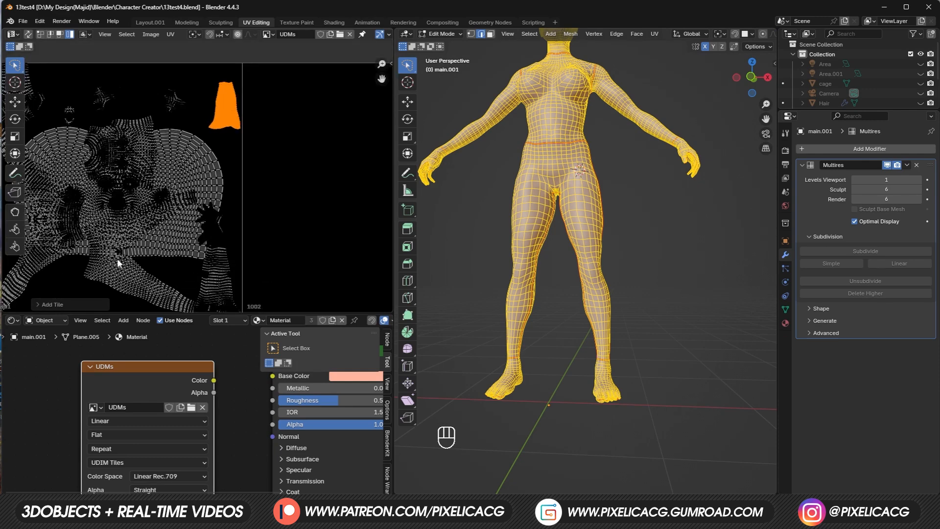
Grab the selected limb island and drop it into UDIM tile 1002.
key("g")
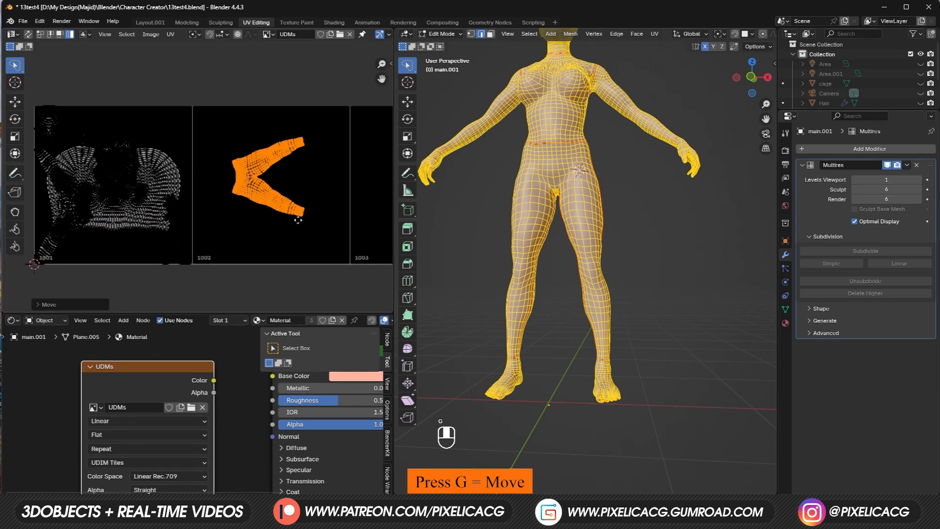
key("s")
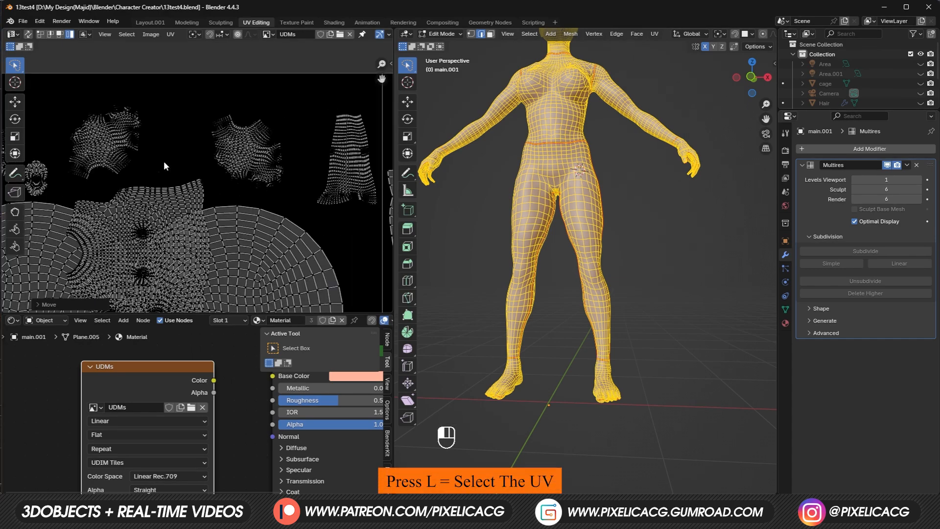
Select the hand islands with L and move them into UDIM tile 1003.
key("l")
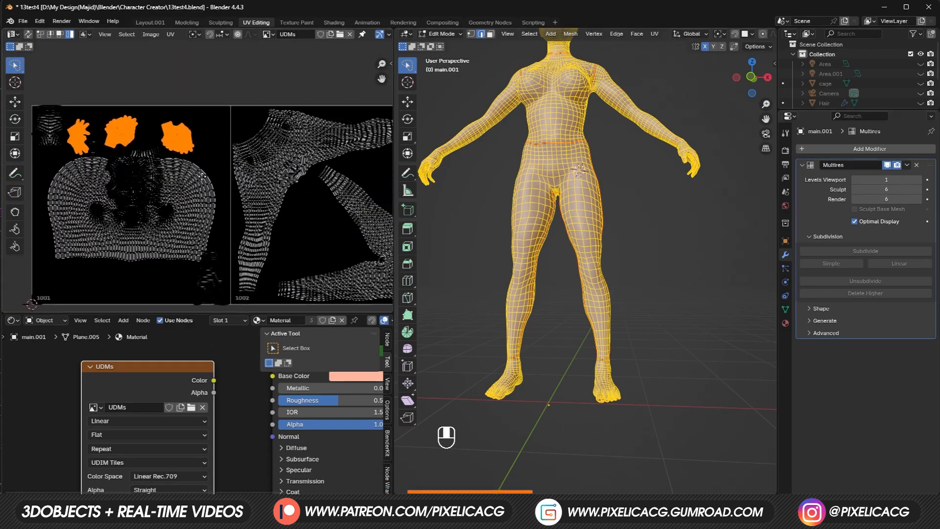
key("g")
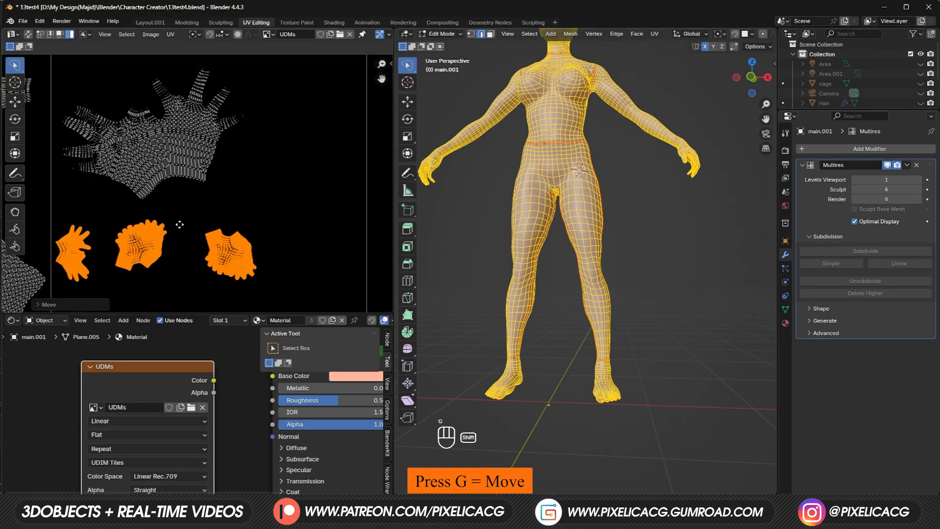
key("s")
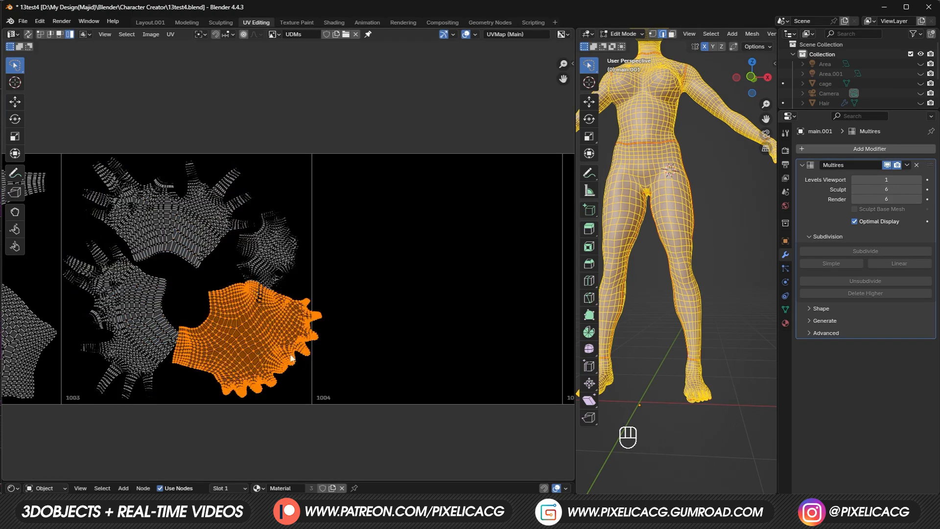
Place head, leg and torso islands in tiles 1001, 1002, 1004 and delete tile 1005.
key("g")
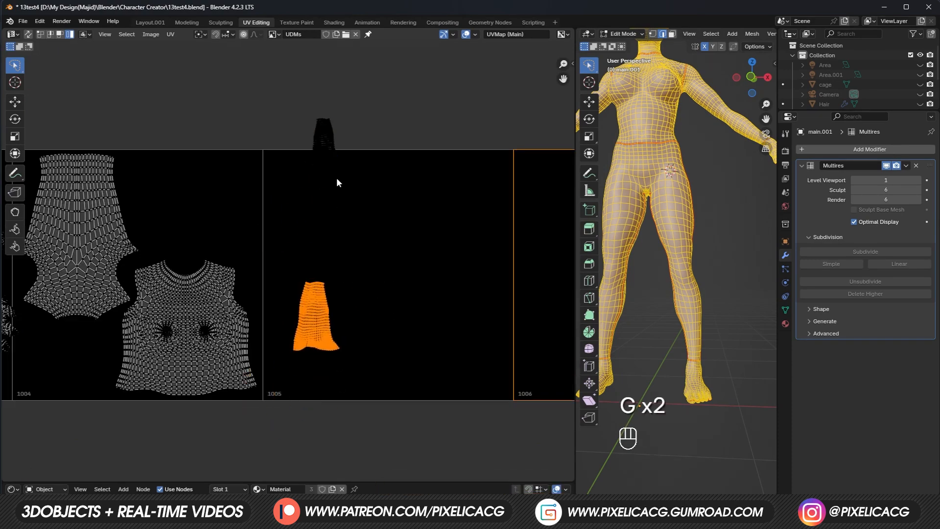
key("s")
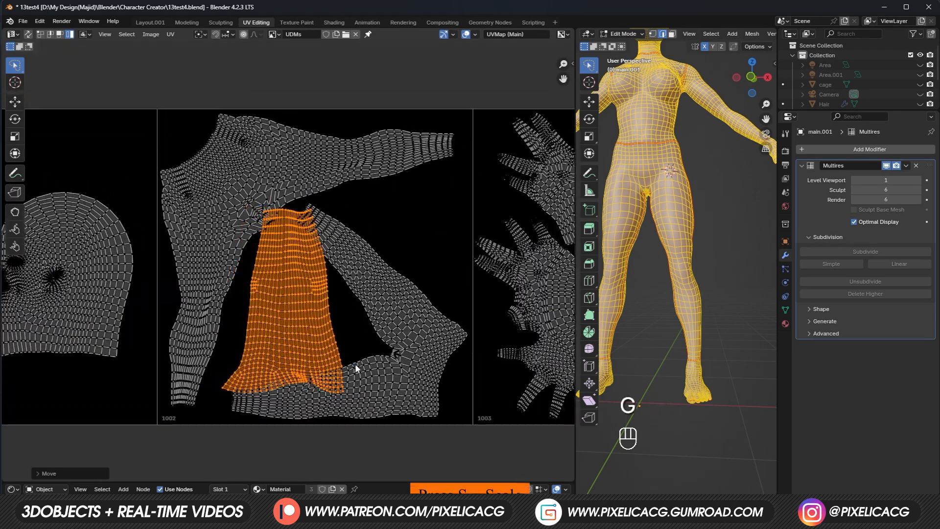
key("r")
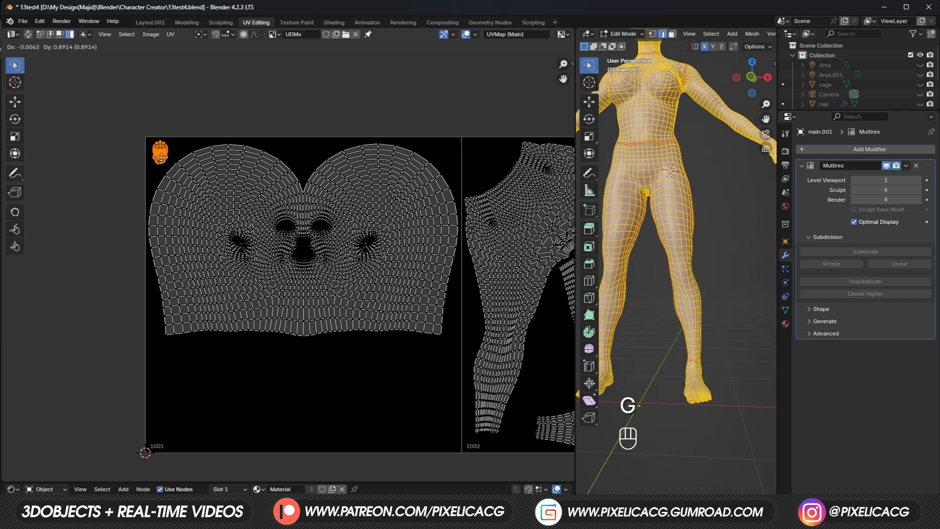
key("s")
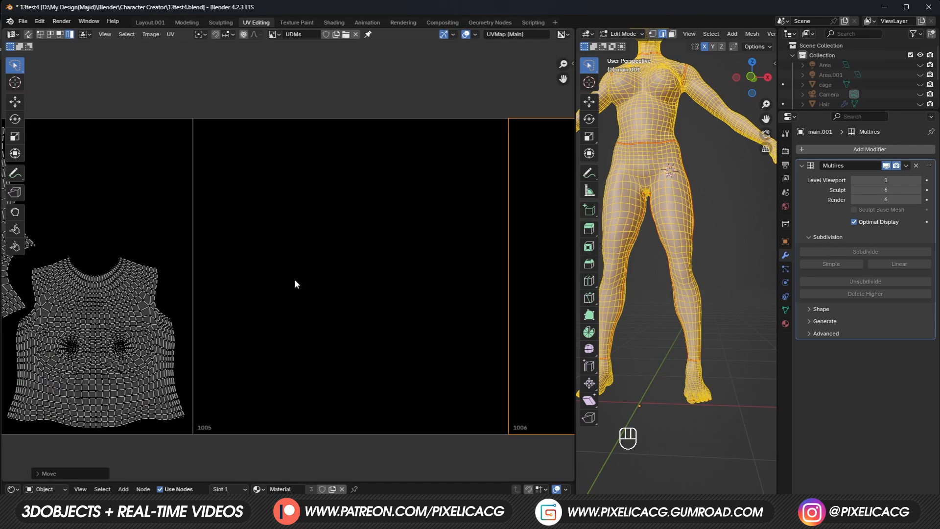
key("n")
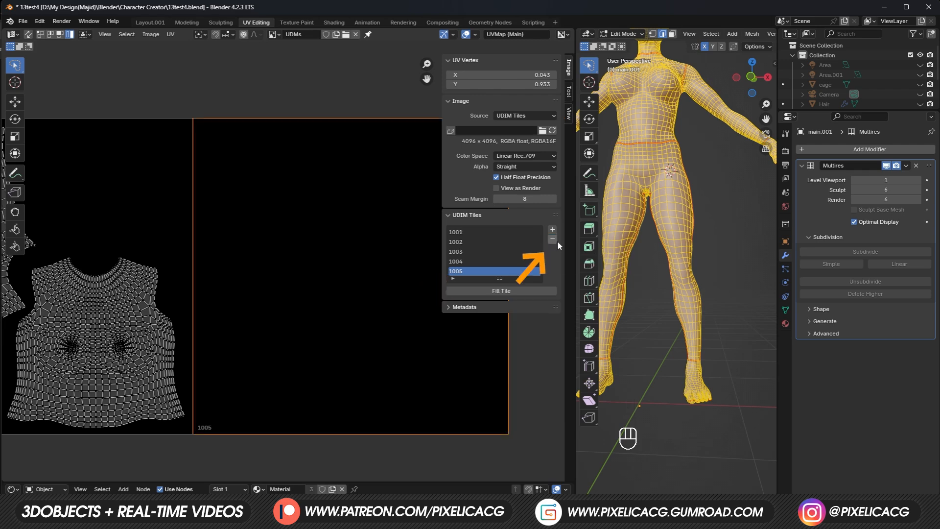
key("n")
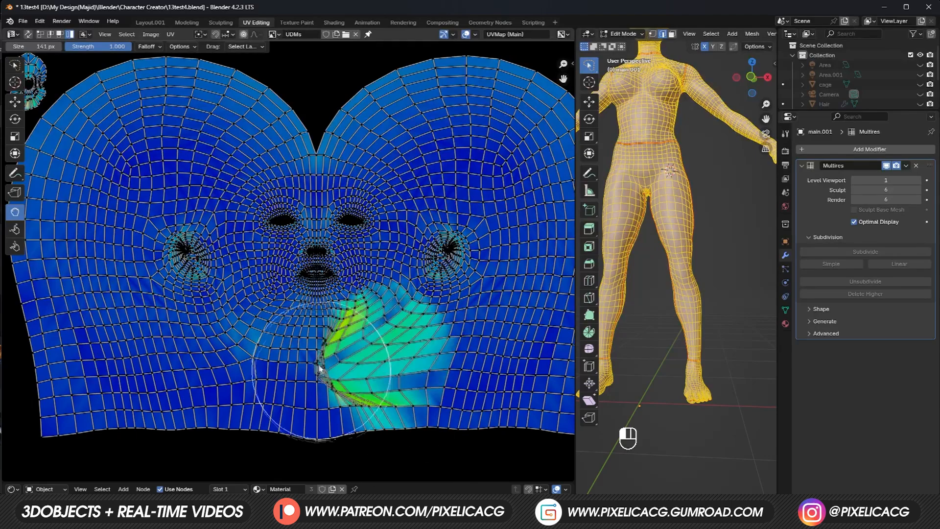
Relax stretched head and jaw UVs with sculpt strokes, resizing the brush and undoing bad strokes.
key("ctrl+z")
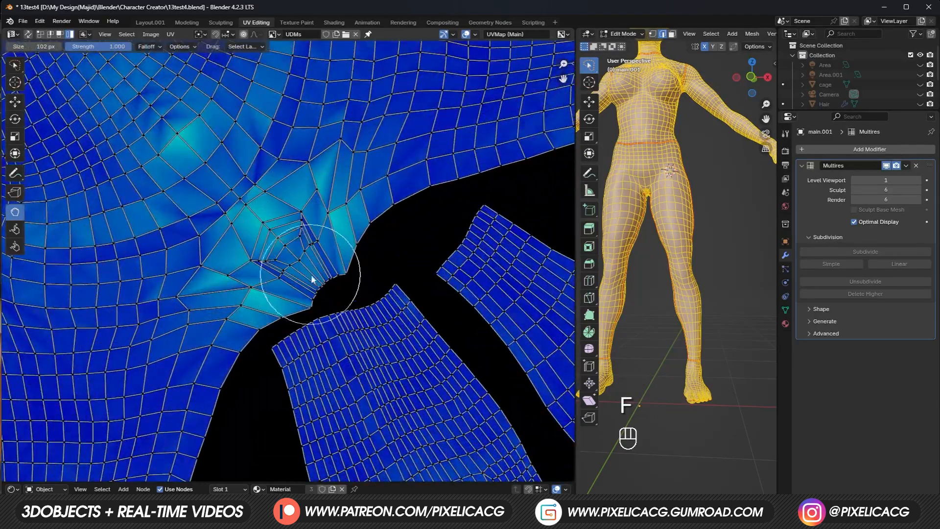
key("ctrl+z")
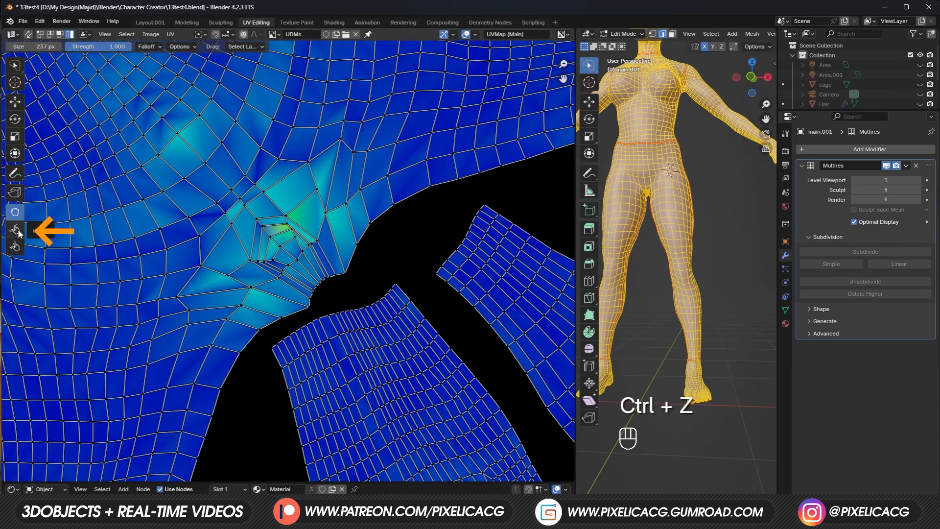
key("ctrl+z")
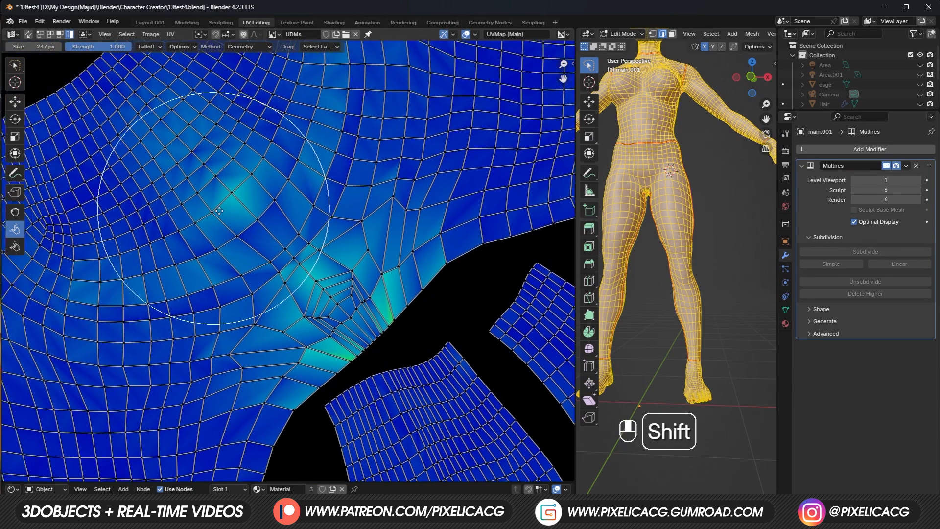
key("ctrl+z")
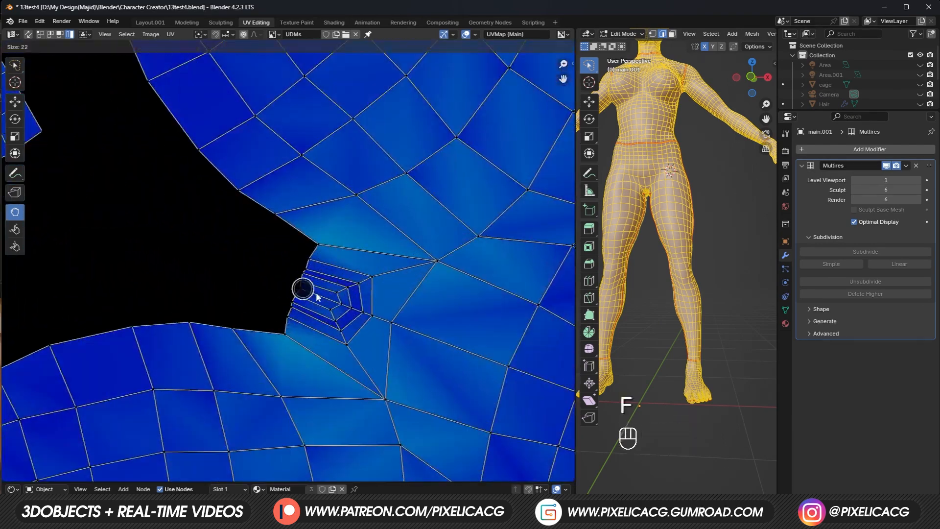
key("ctrl+z")
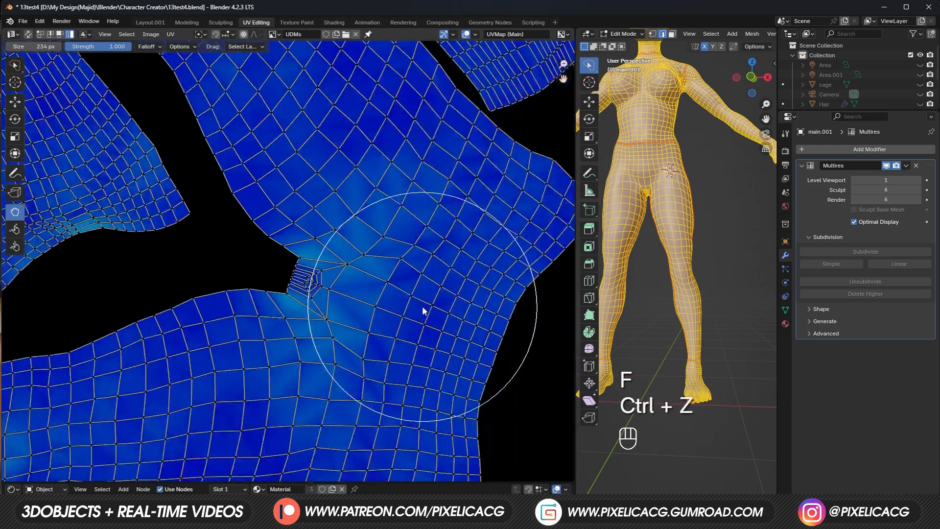
key("ctrl+z")
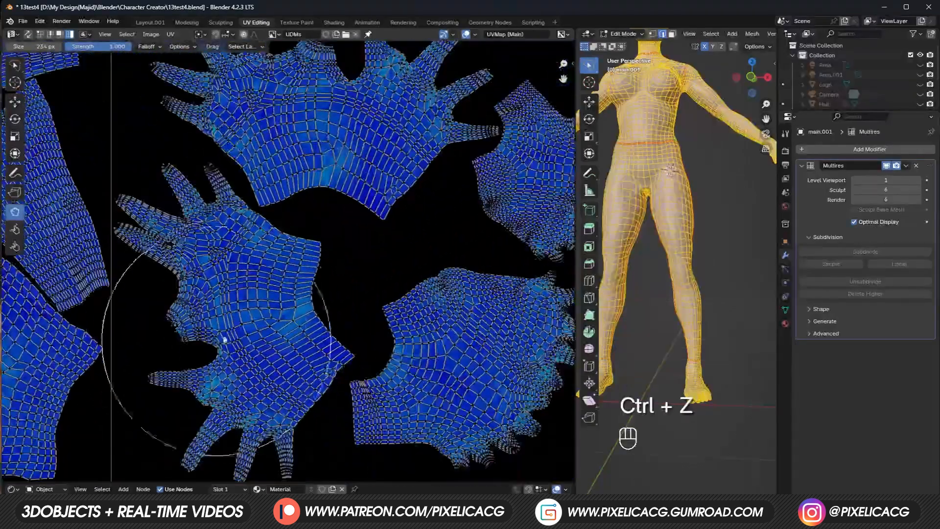
key("ctrl+z")
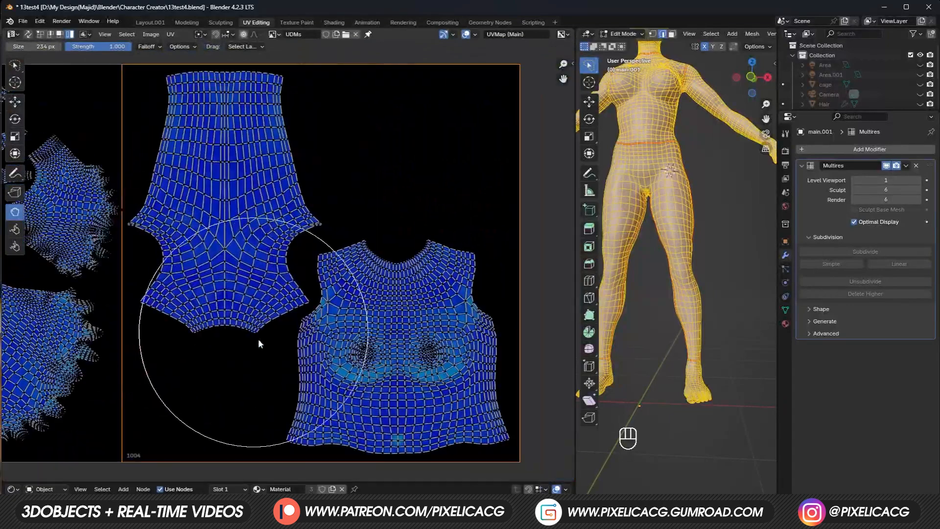
In the material workspace, set the UDMs image colour space to Non-Color.
left_click(150, 22)
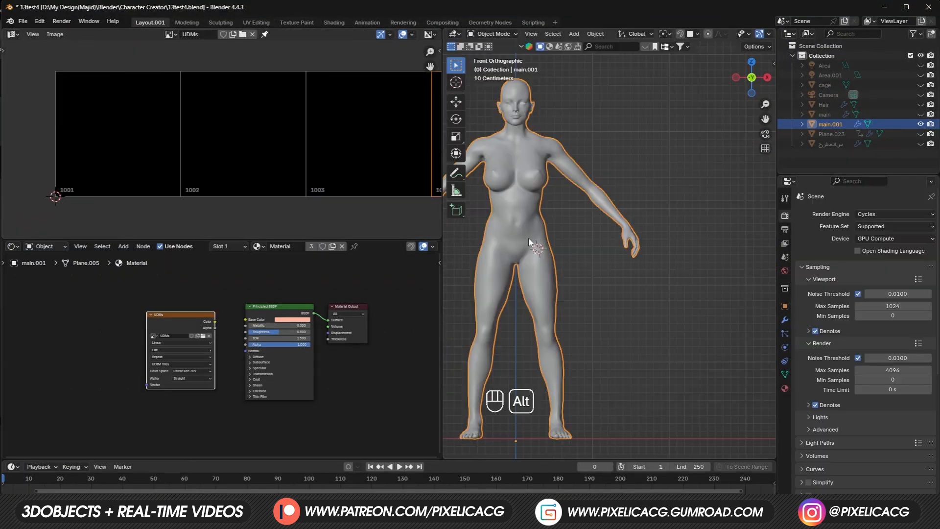
left_click(168, 385)
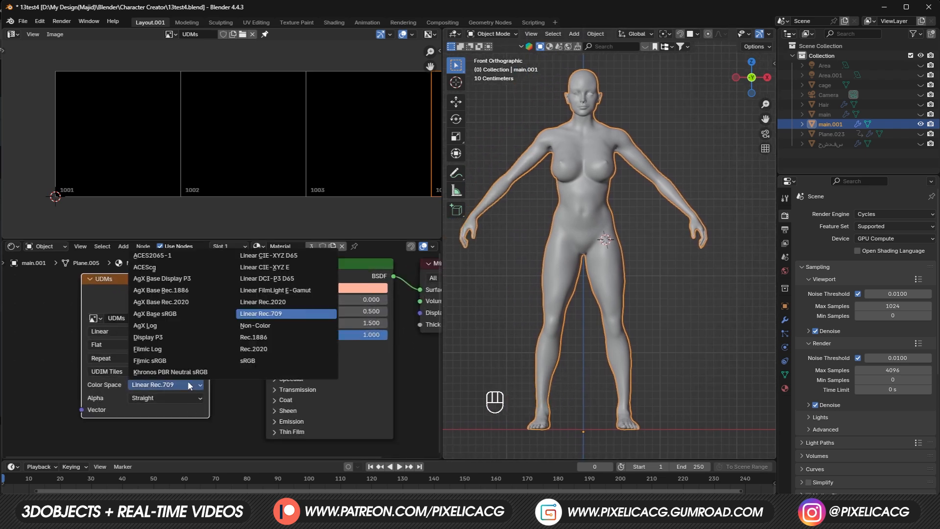
left_click(254, 325)
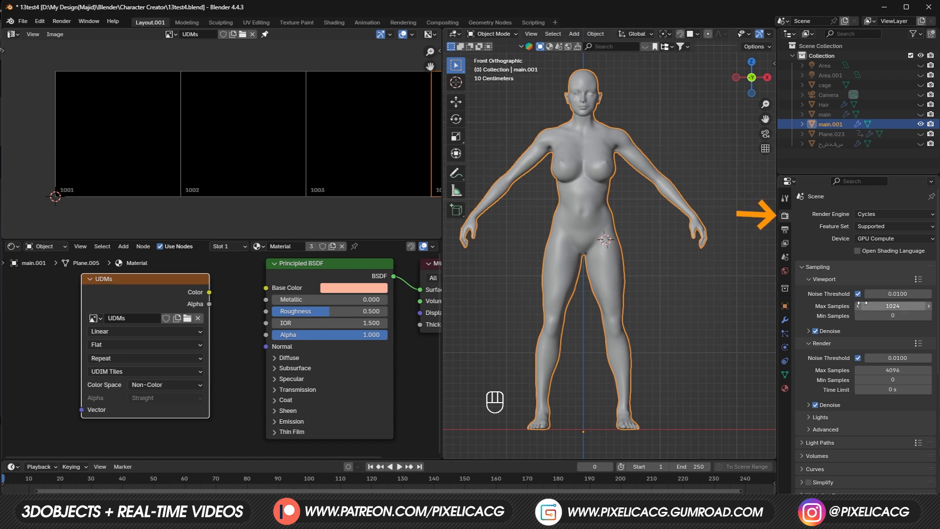
Open the bake settings and choose Normals as the bake type.
scroll("down", 3)
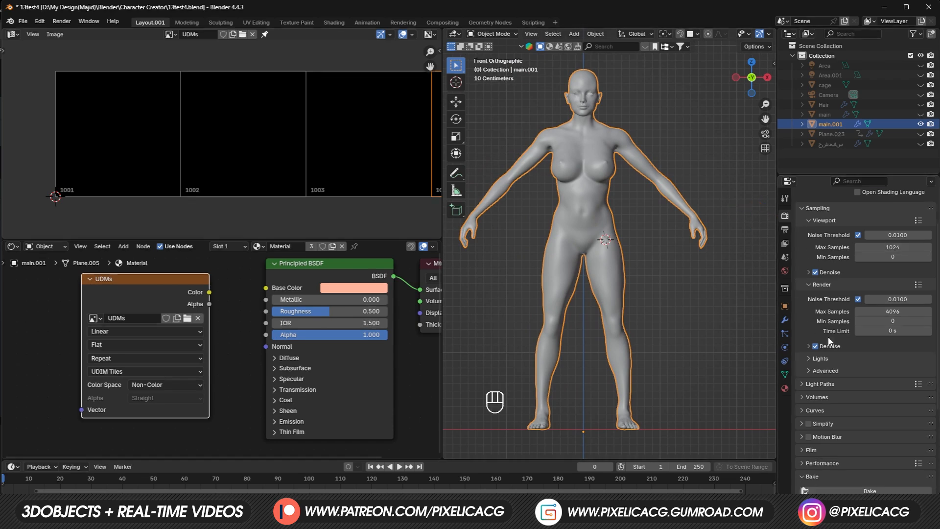
left_click(893, 385)
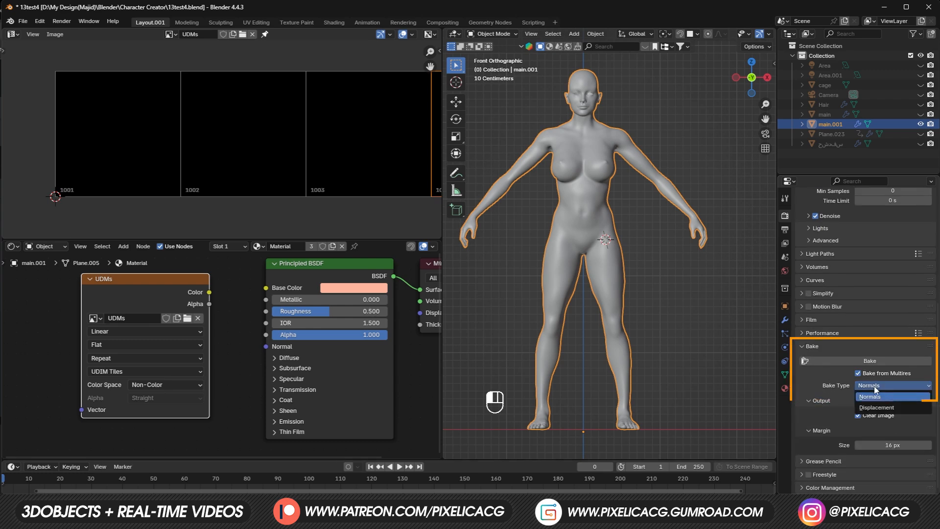
left_click(892, 385)
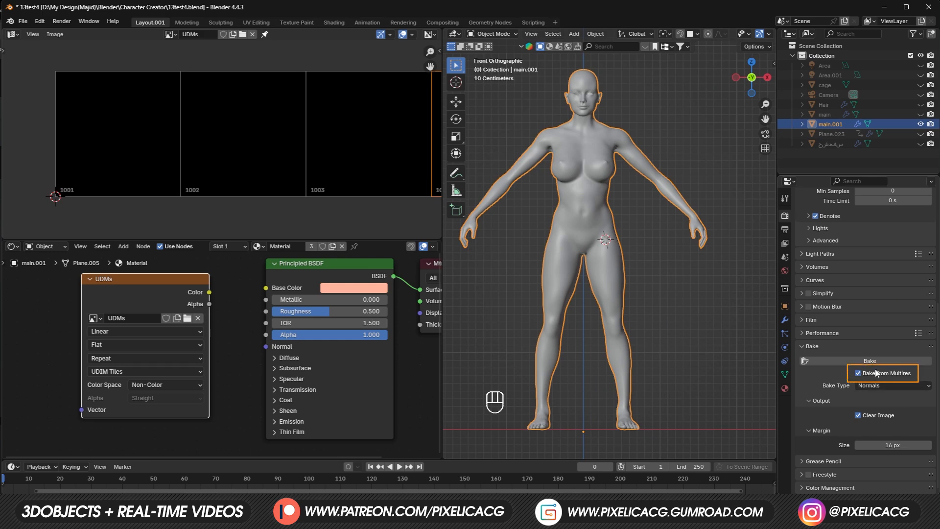
mouse_move(878, 390)
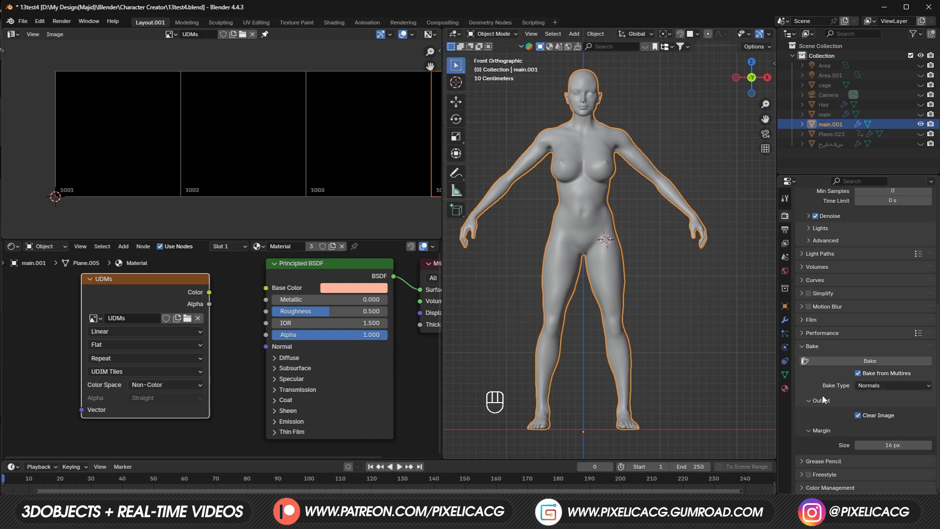
mouse_move(843, 366)
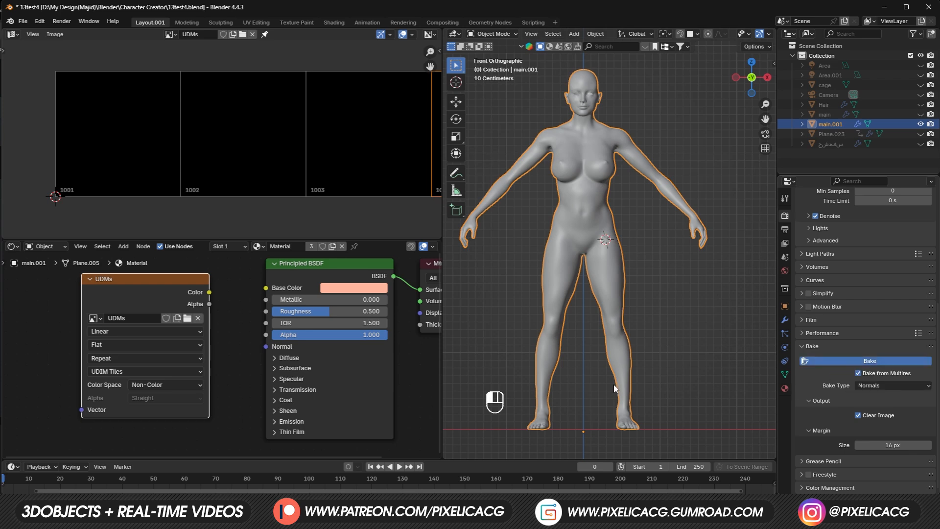
mouse_move(512, 463)
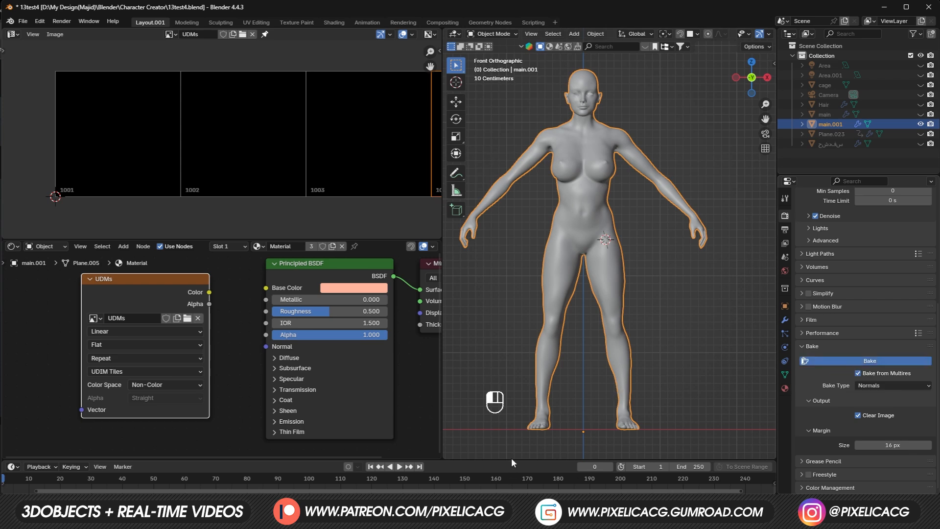
left_click(870, 360)
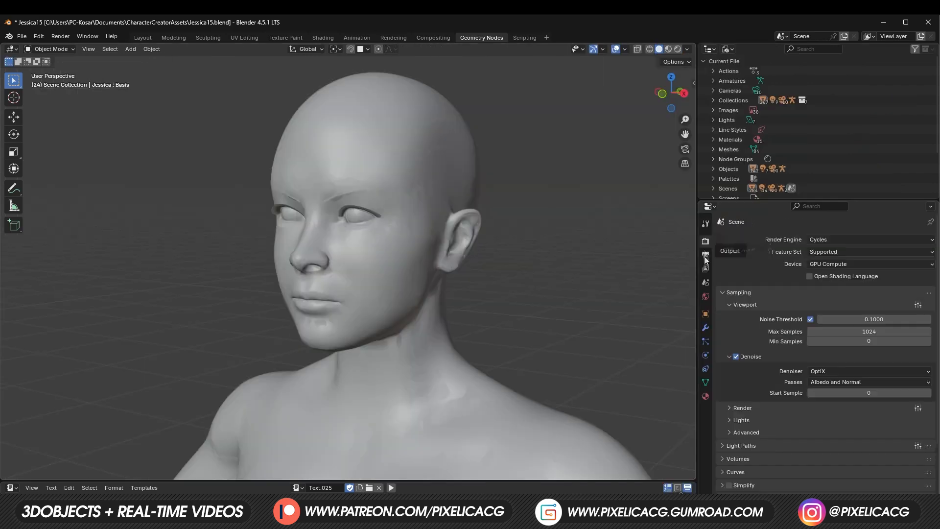
Set bake type to Normal with 0.5 m extrusion, then inspect a baked Normal tile.
left_click(868, 351)
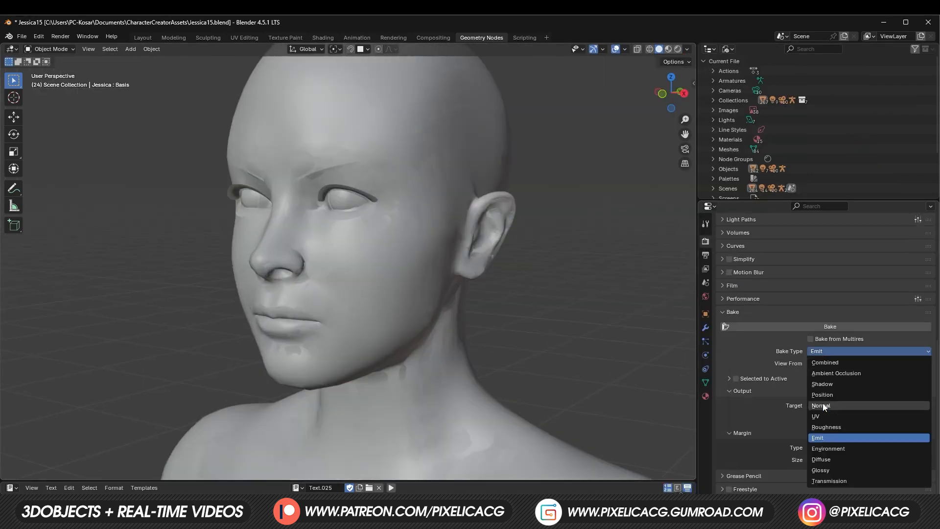
left_click(820, 406)
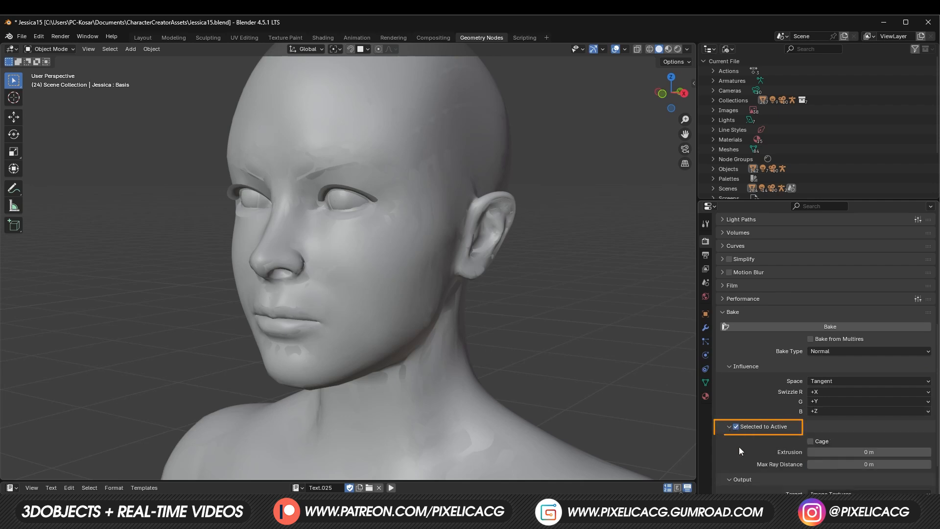
double_click(870, 451)
type(".5")
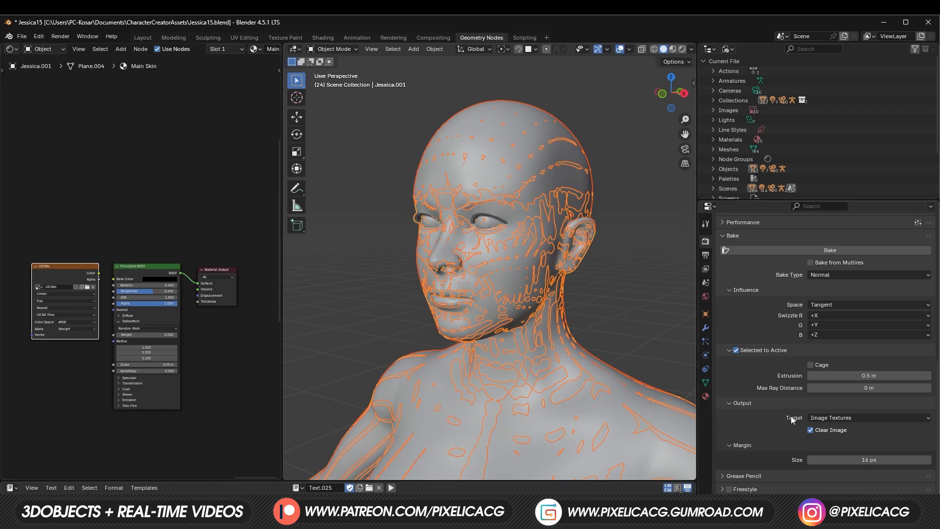
scroll("up", 3)
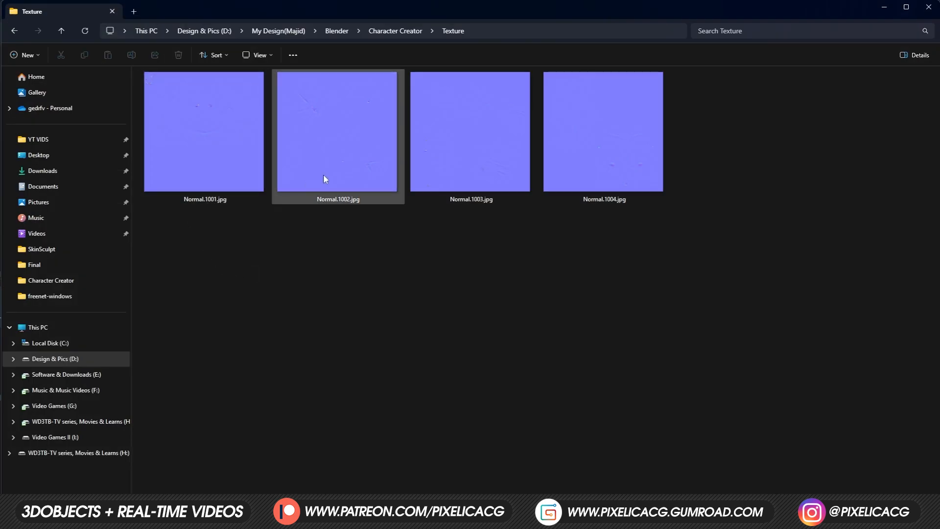
left_click(603, 132)
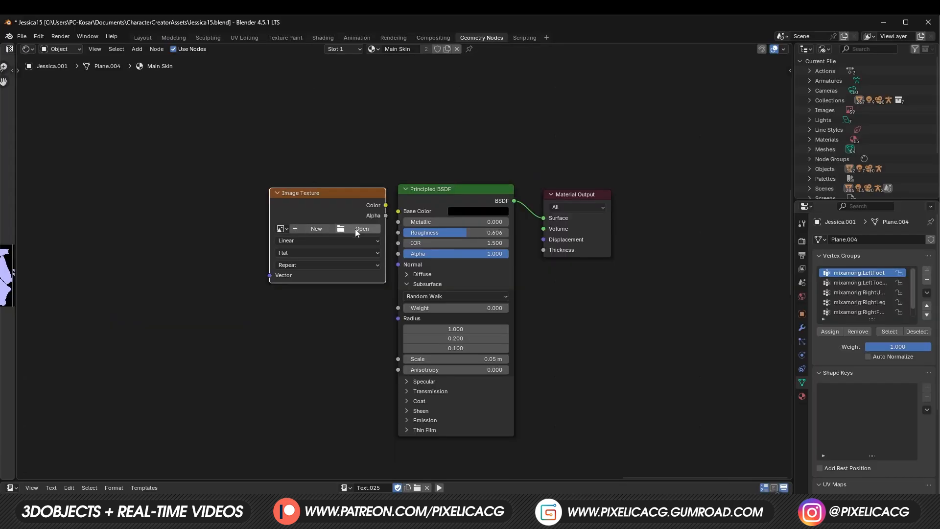
Load the baked Normal tiles into the texture node and add a Normal Map node.
left_click(362, 229)
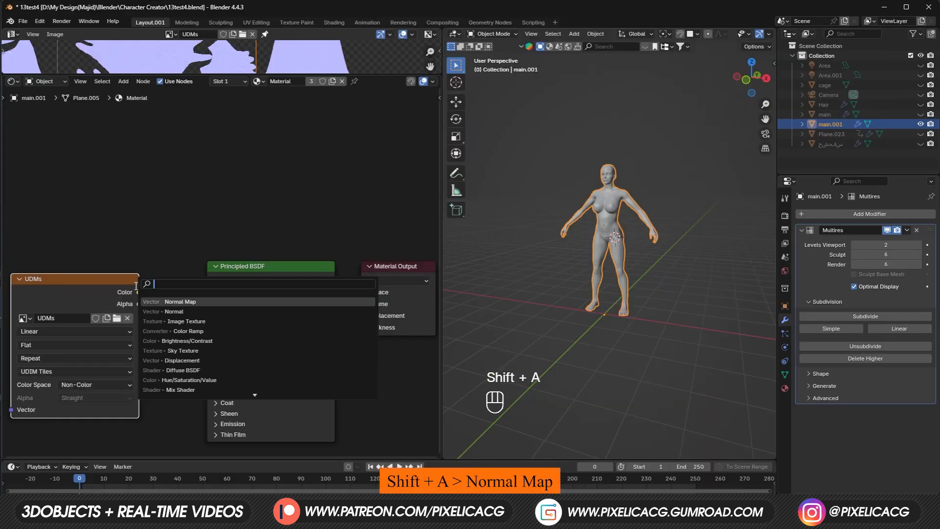
left_click(180, 301)
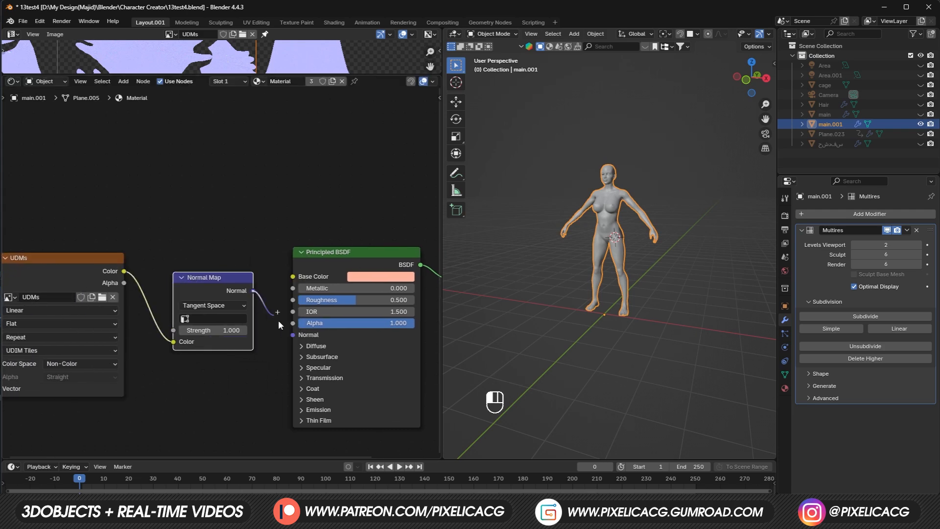
key("z")
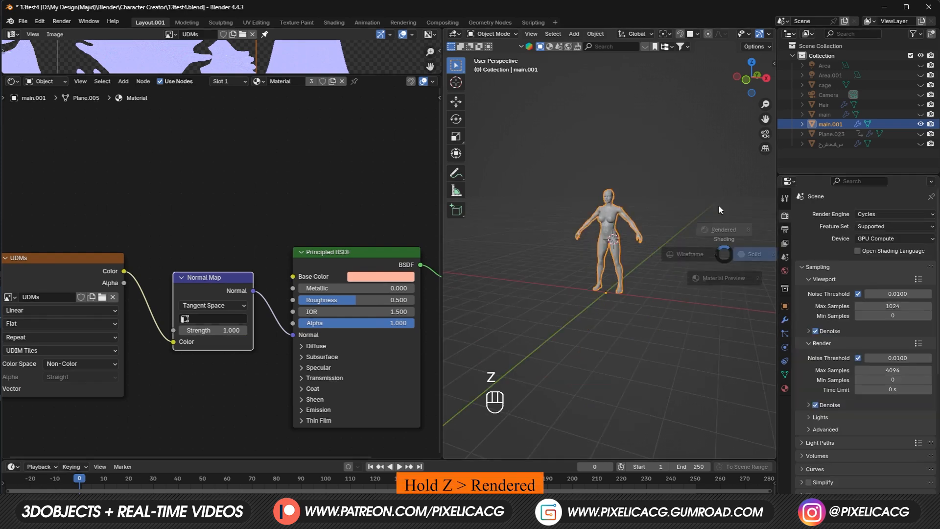
Preview in Rendered shading and raise the Normal Map strength to 1.5.
left_click(723, 229)
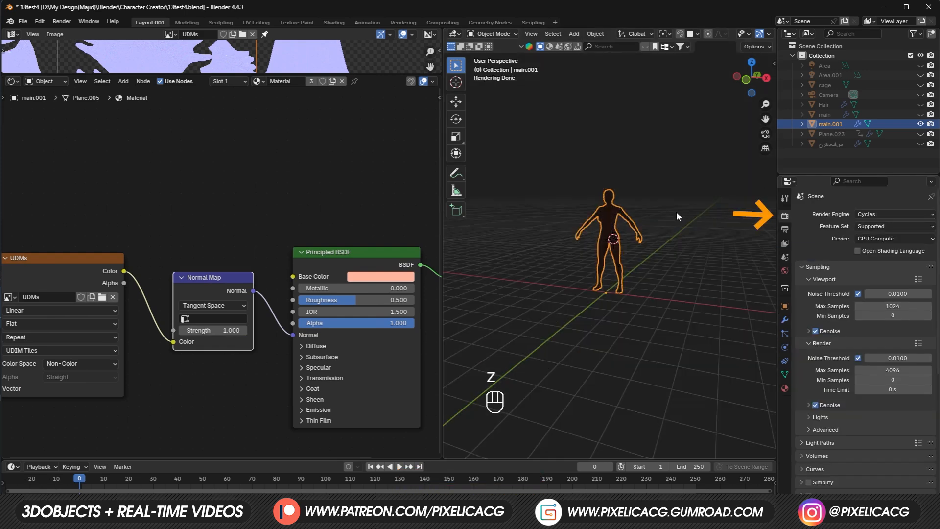
mouse_move(623, 197)
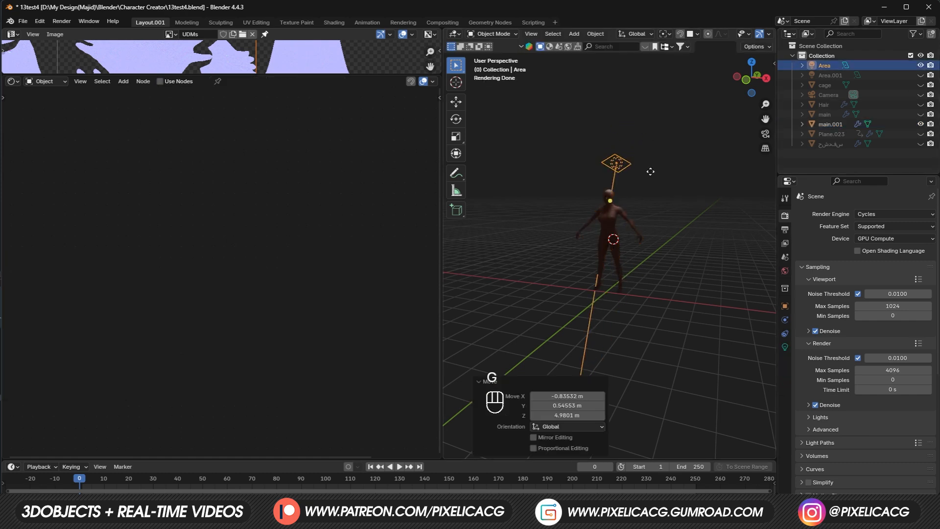
mouse_move(617, 174)
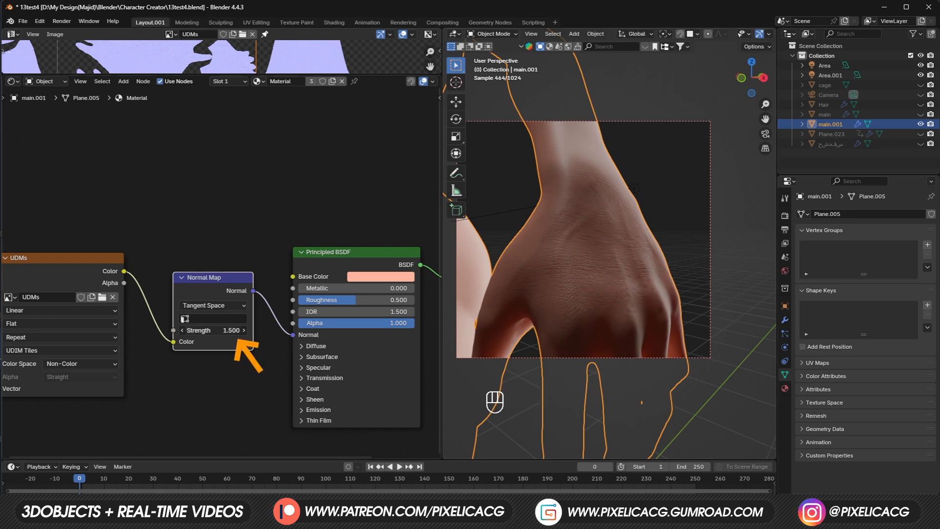
left_click(212, 330)
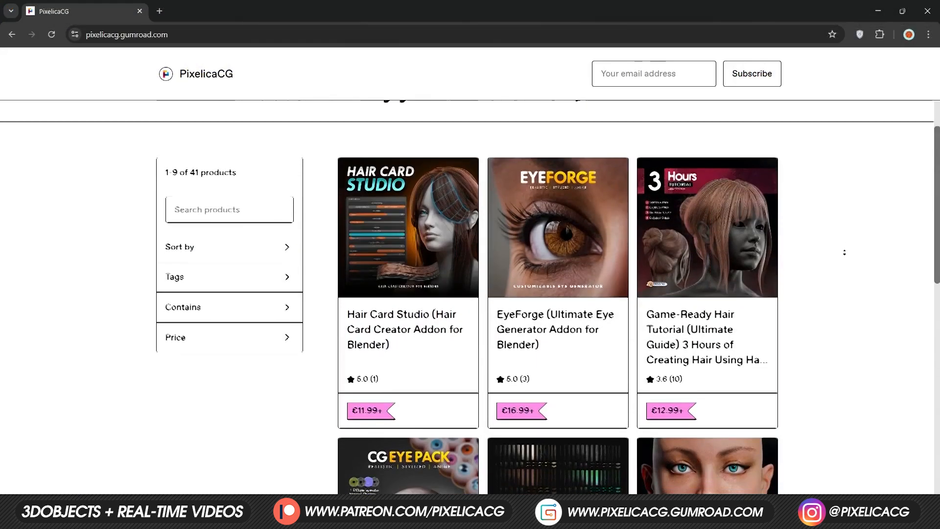
Scroll the PixelicaCG product grid down to show 18 of 41 products.
scroll("down", 3)
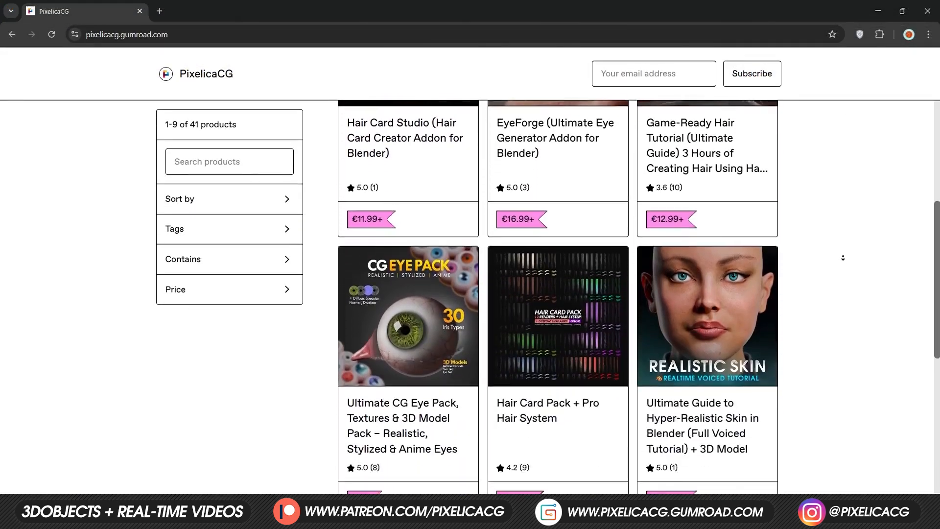
scroll("down", 3)
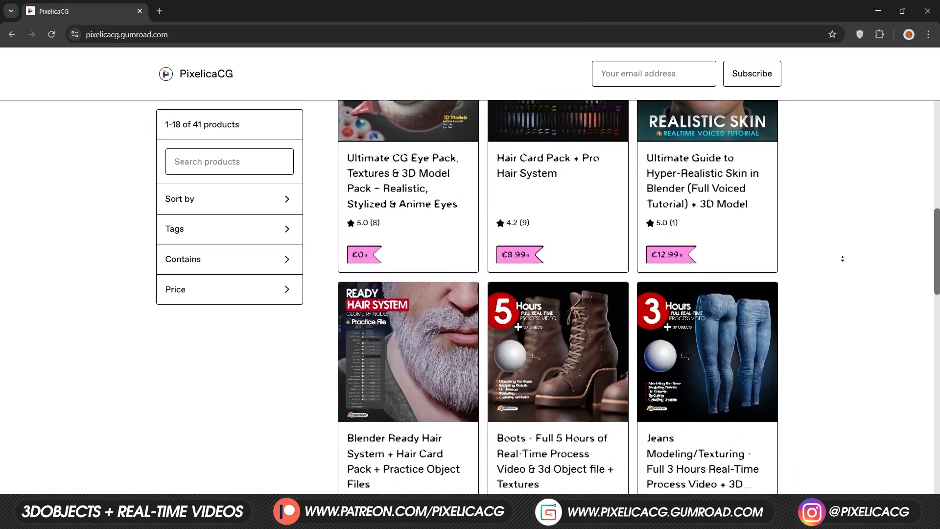